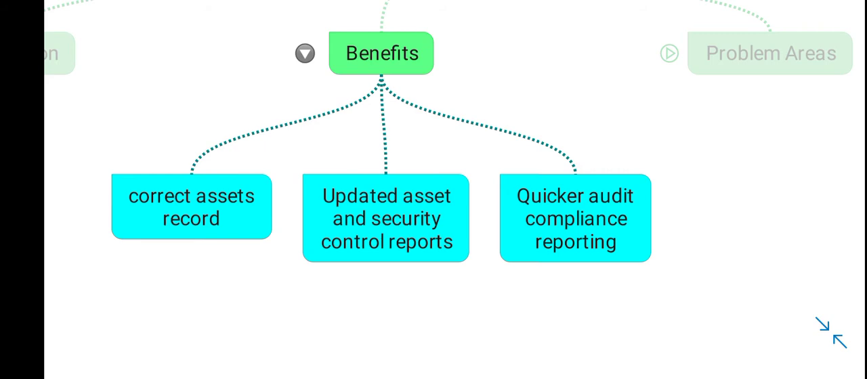
Advance to the Benefits node showing assets record, security reports and quicker audit compliance.
left_click(574, 218)
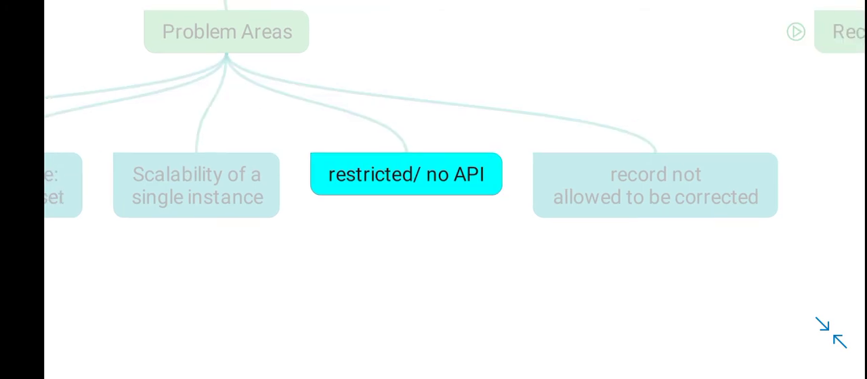
Advance through Problem Areas until 'restricted/ no API' is spotlighted.
left_click(653, 187)
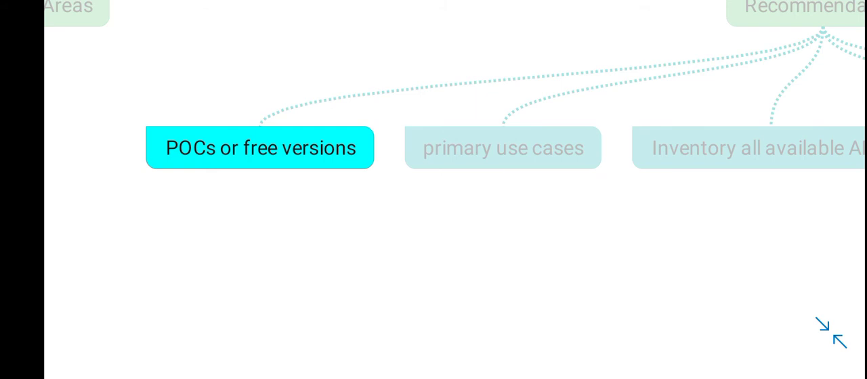
Advance from 'POCs or free versions' to 'primary use cases' under Recommendations.
left_click(503, 147)
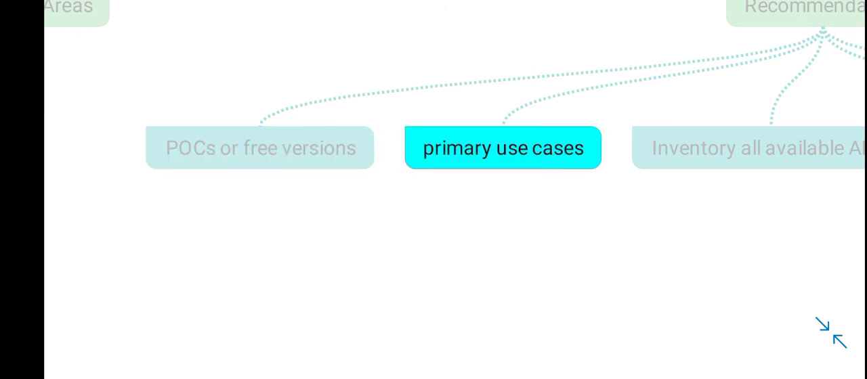